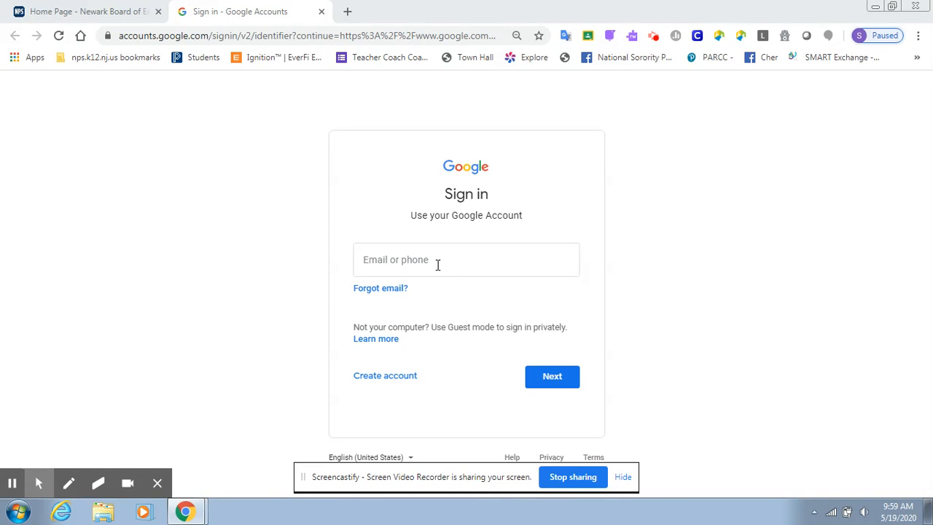
mouse_move(491, 266)
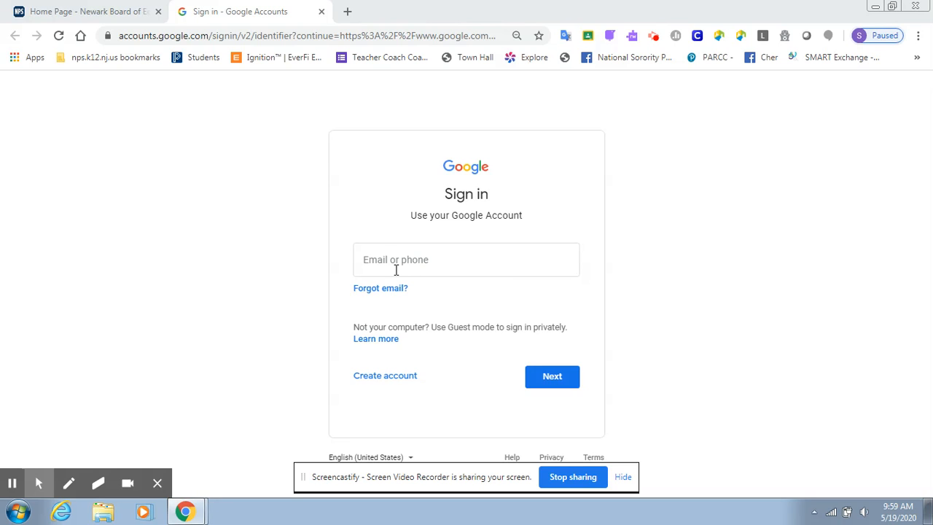
click(466, 260)
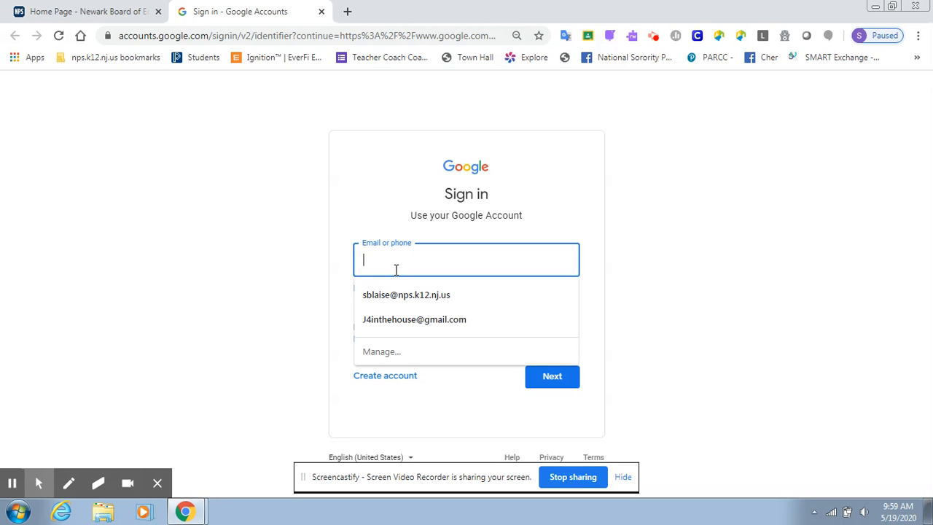
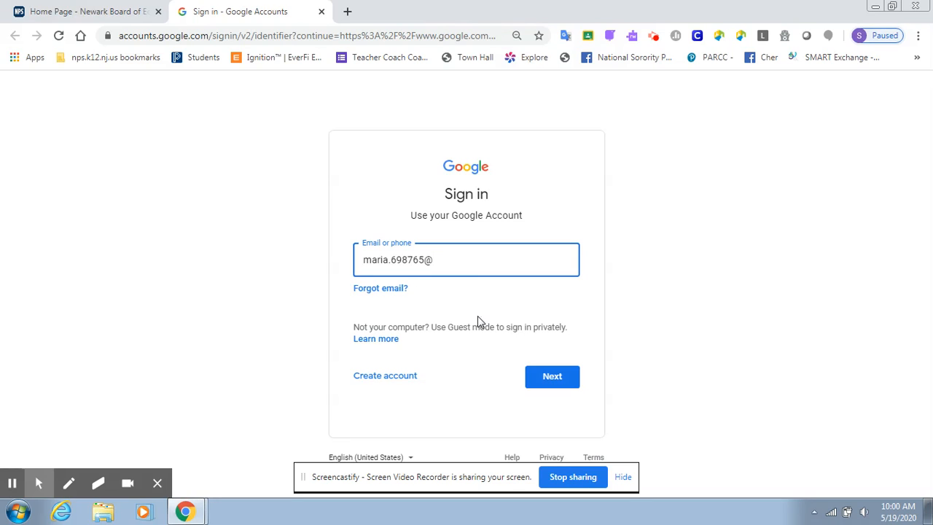
Step: Continue the address with the school domain nps.k12.nj.us after the @
text(nps)
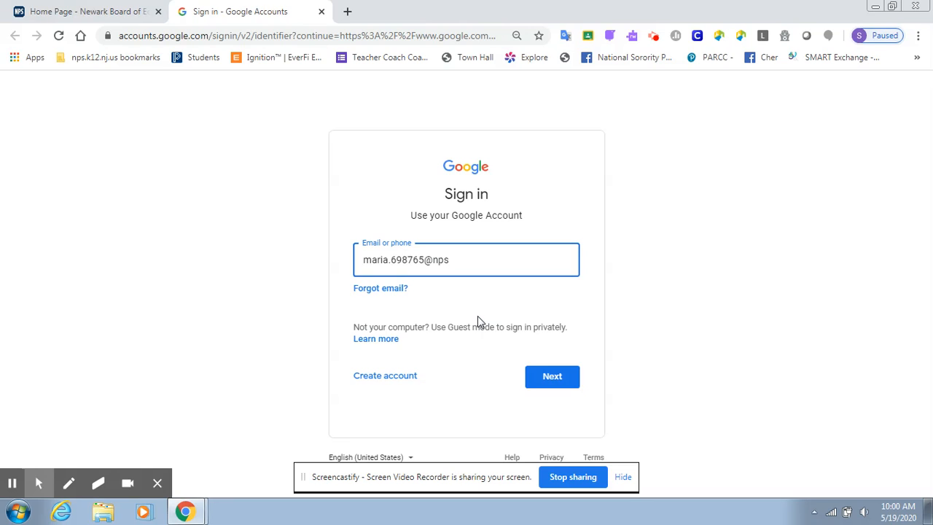
text(.k12.n)
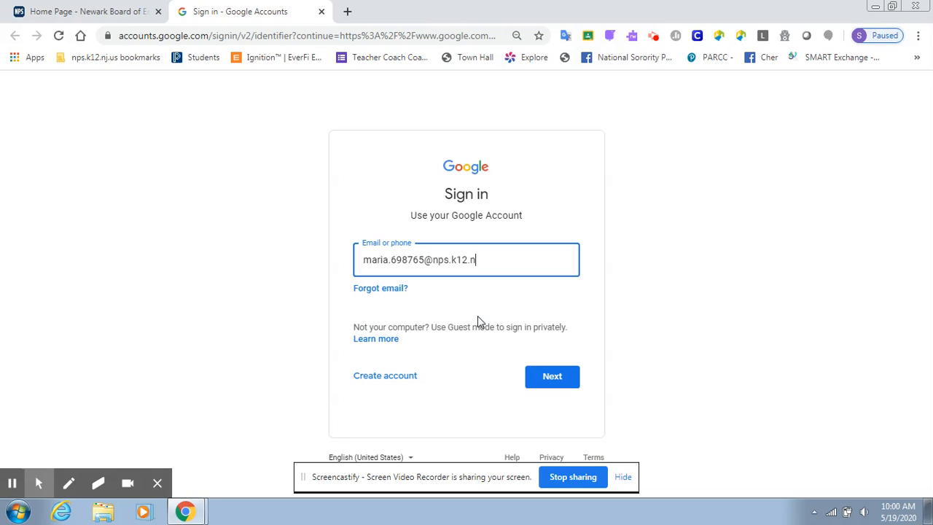
text(j.u)
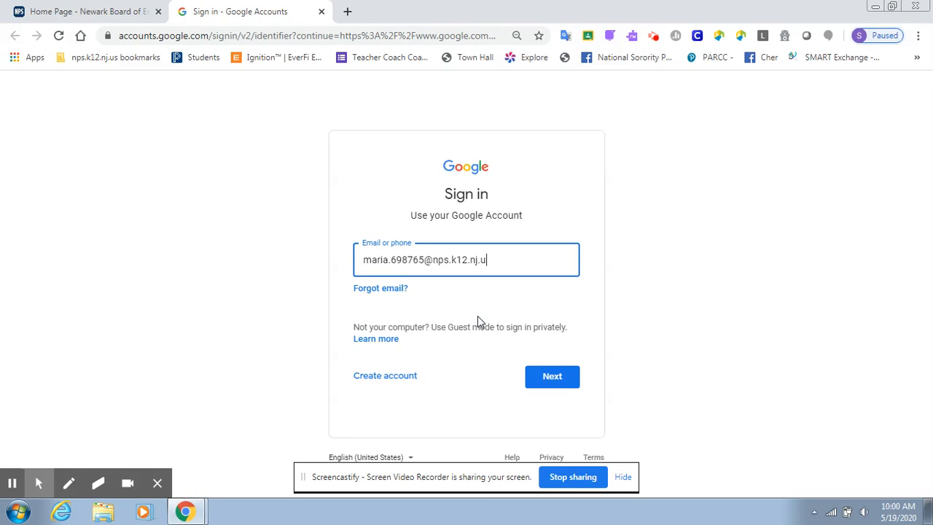